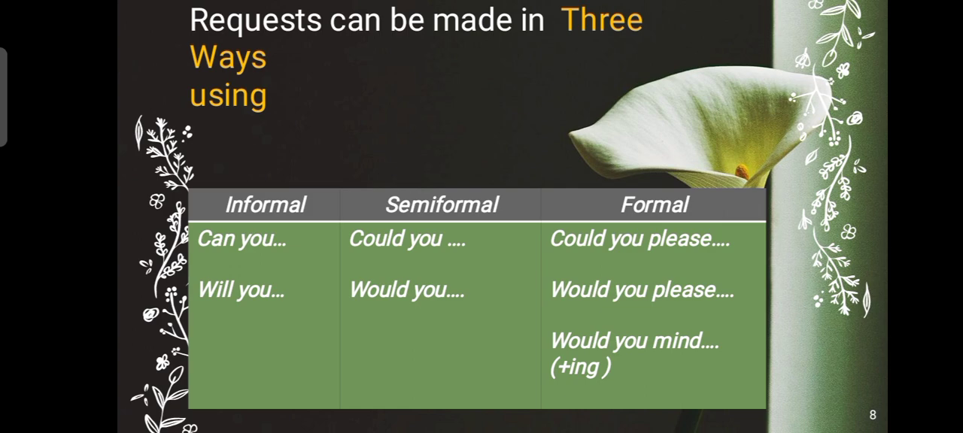
- Reveal the Could/Would you please answers for Question 1 ('pass me the salt') and Question 2 ('wait a minute')
{"action": "key", "text": "Right"}
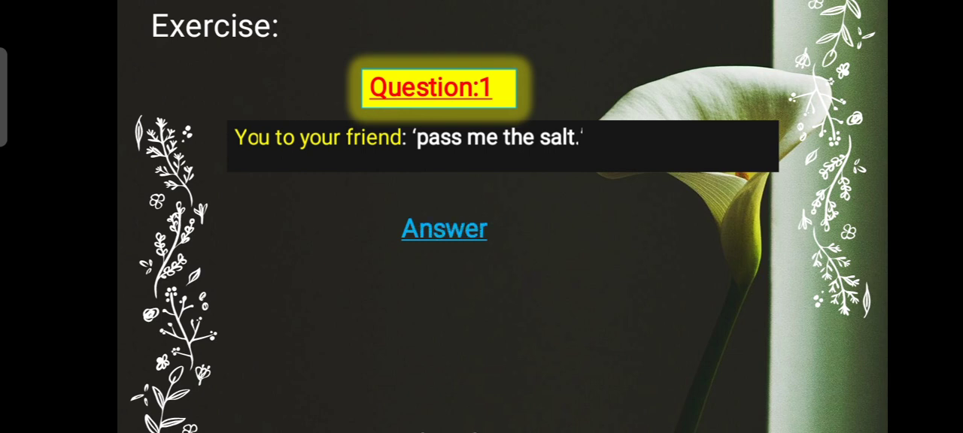
{"action": "left_click", "coordinate": [443, 229]}
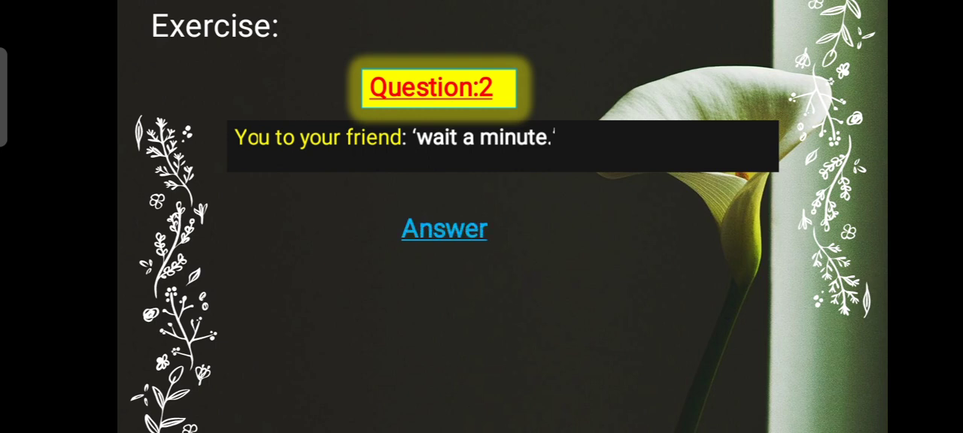
{"action": "left_click", "coordinate": [443, 229]}
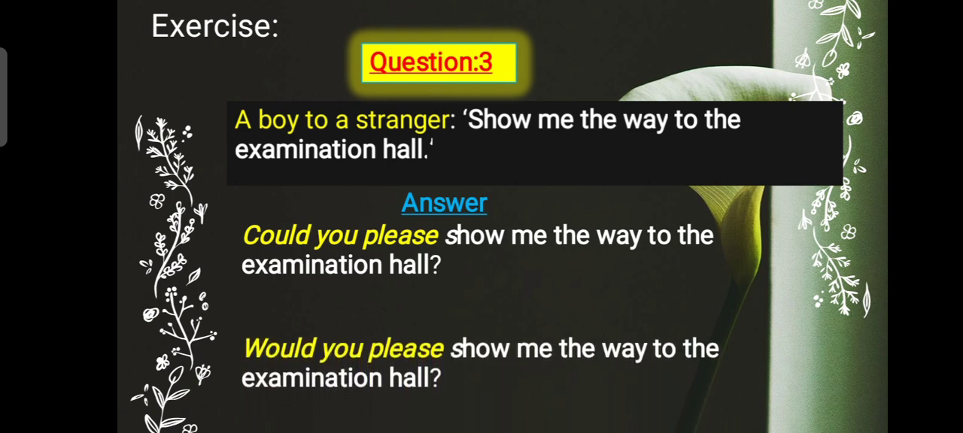
- Reveal Question 3's answers: Could/Would you please show me the way to the examination hall?
{"action": "scroll", "scroll_direction": "down", "scroll_amount": 3}
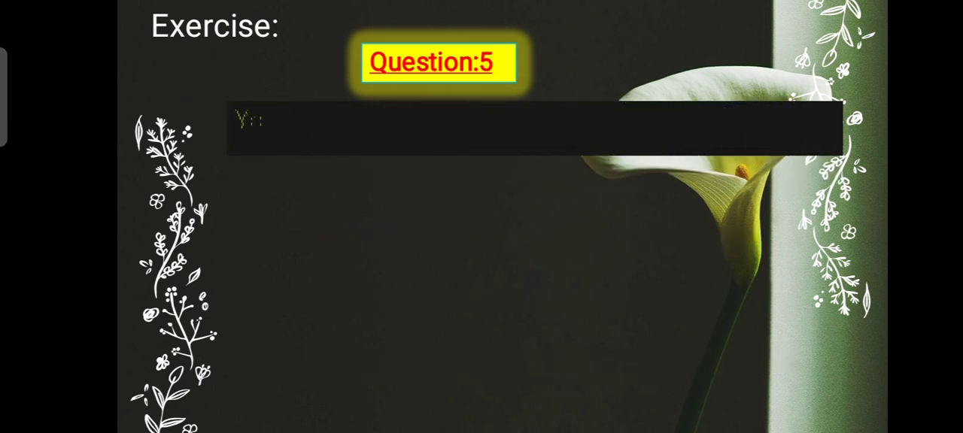
- Show the Question 5 prompt 'You to a shop keeper: I want a kilo sugar.'
{"action": "type", "text": "You to a shop keeper: I want a kilo sugar"}
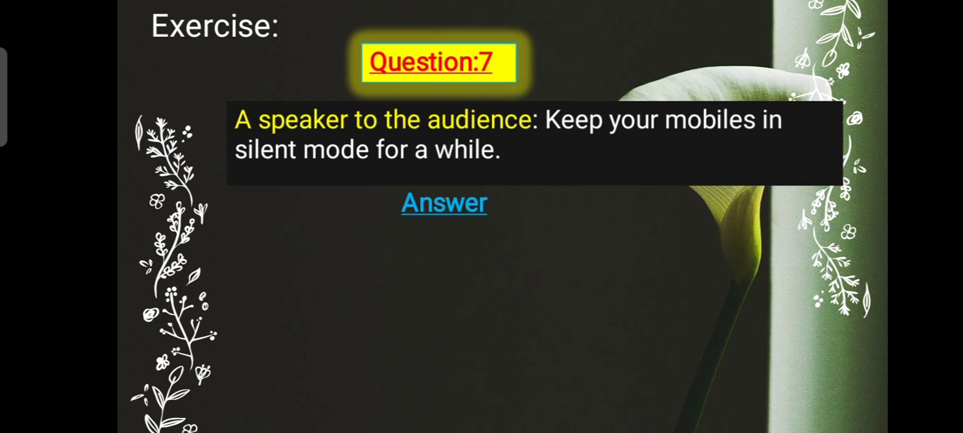
- Reveal Question 7's answer: Could you please keep your mobiles in silent mode for a while?
{"action": "left_click", "coordinate": [443, 202]}
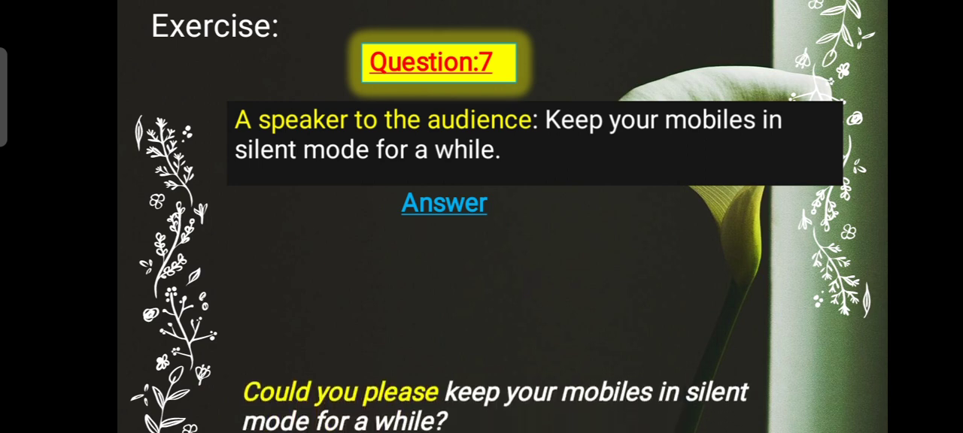